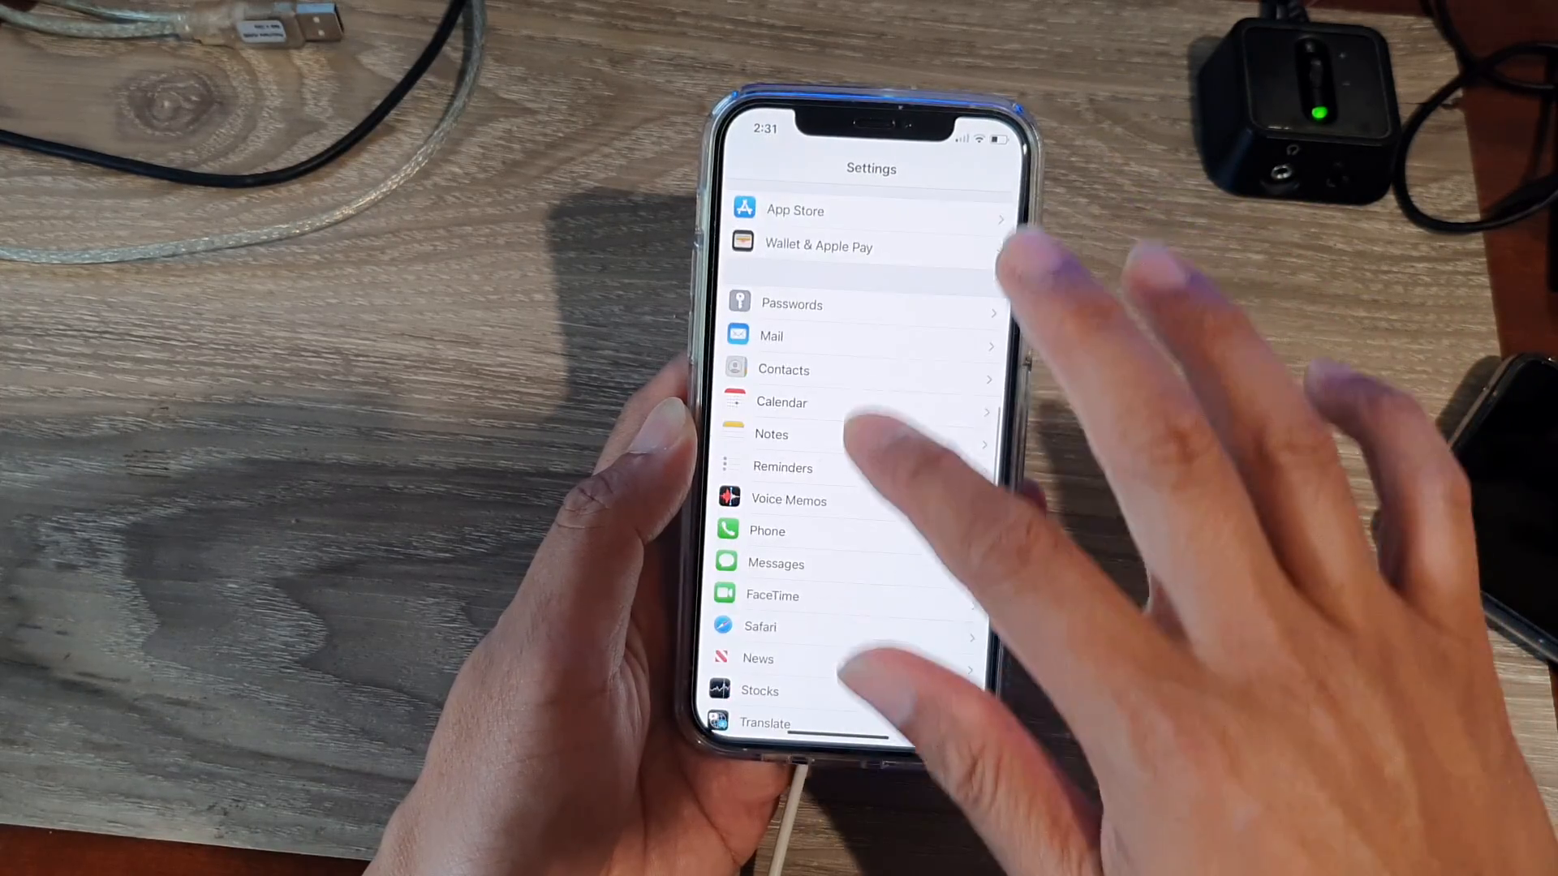
Step: Scroll down the Settings list to the Photos settings page
{"action": "scroll", "scroll_direction": "down", "scroll_amount": 3}
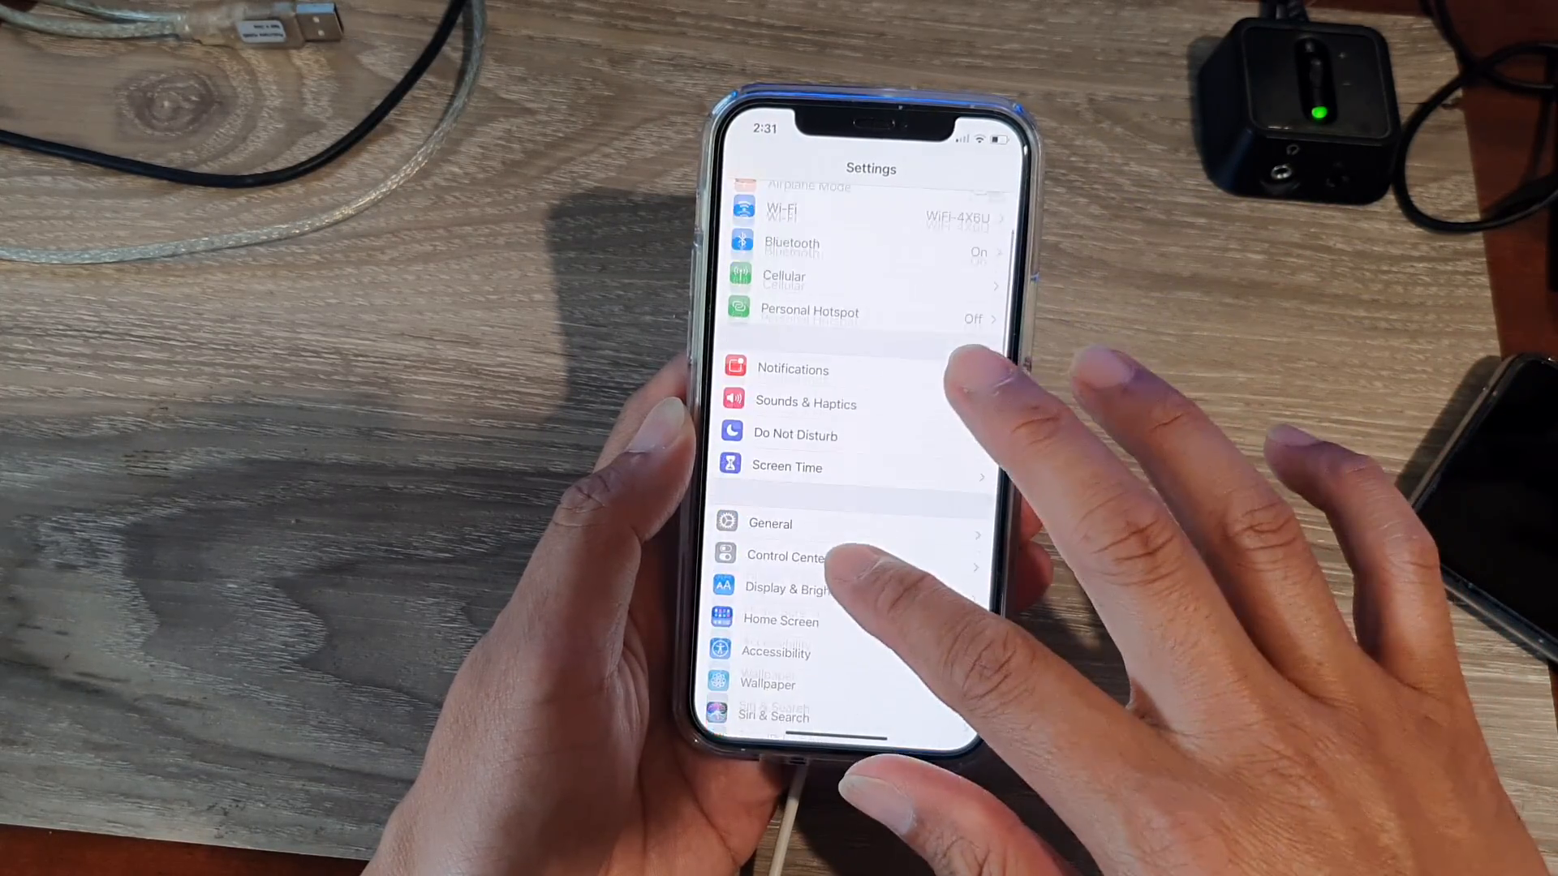
{"action": "scroll", "scroll_direction": "down", "scroll_amount": 3}
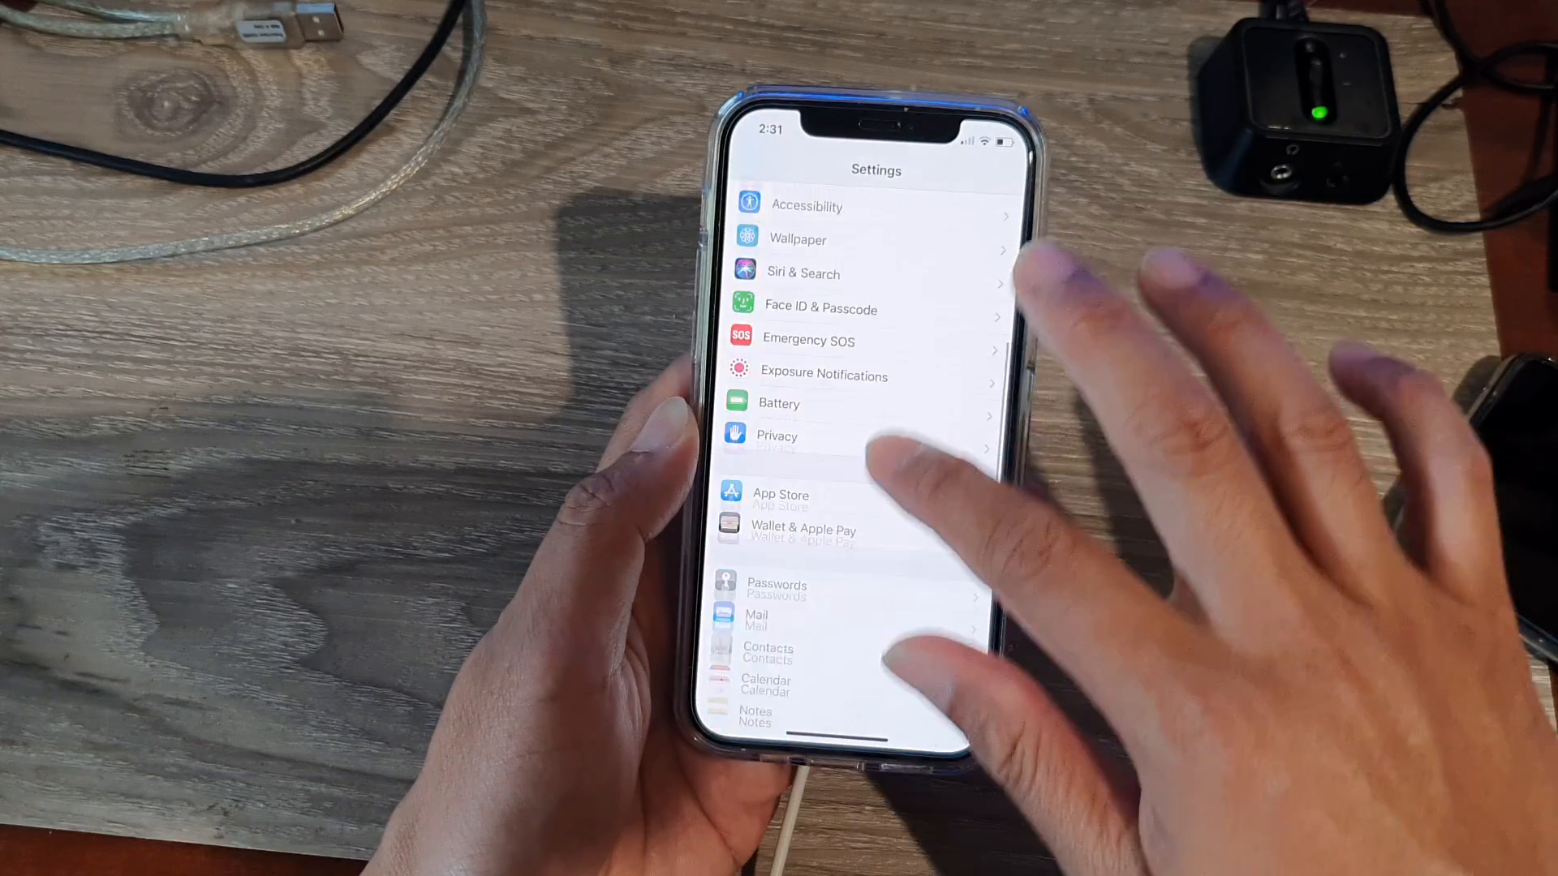
{"action": "scroll", "scroll_direction": "down", "scroll_amount": 3}
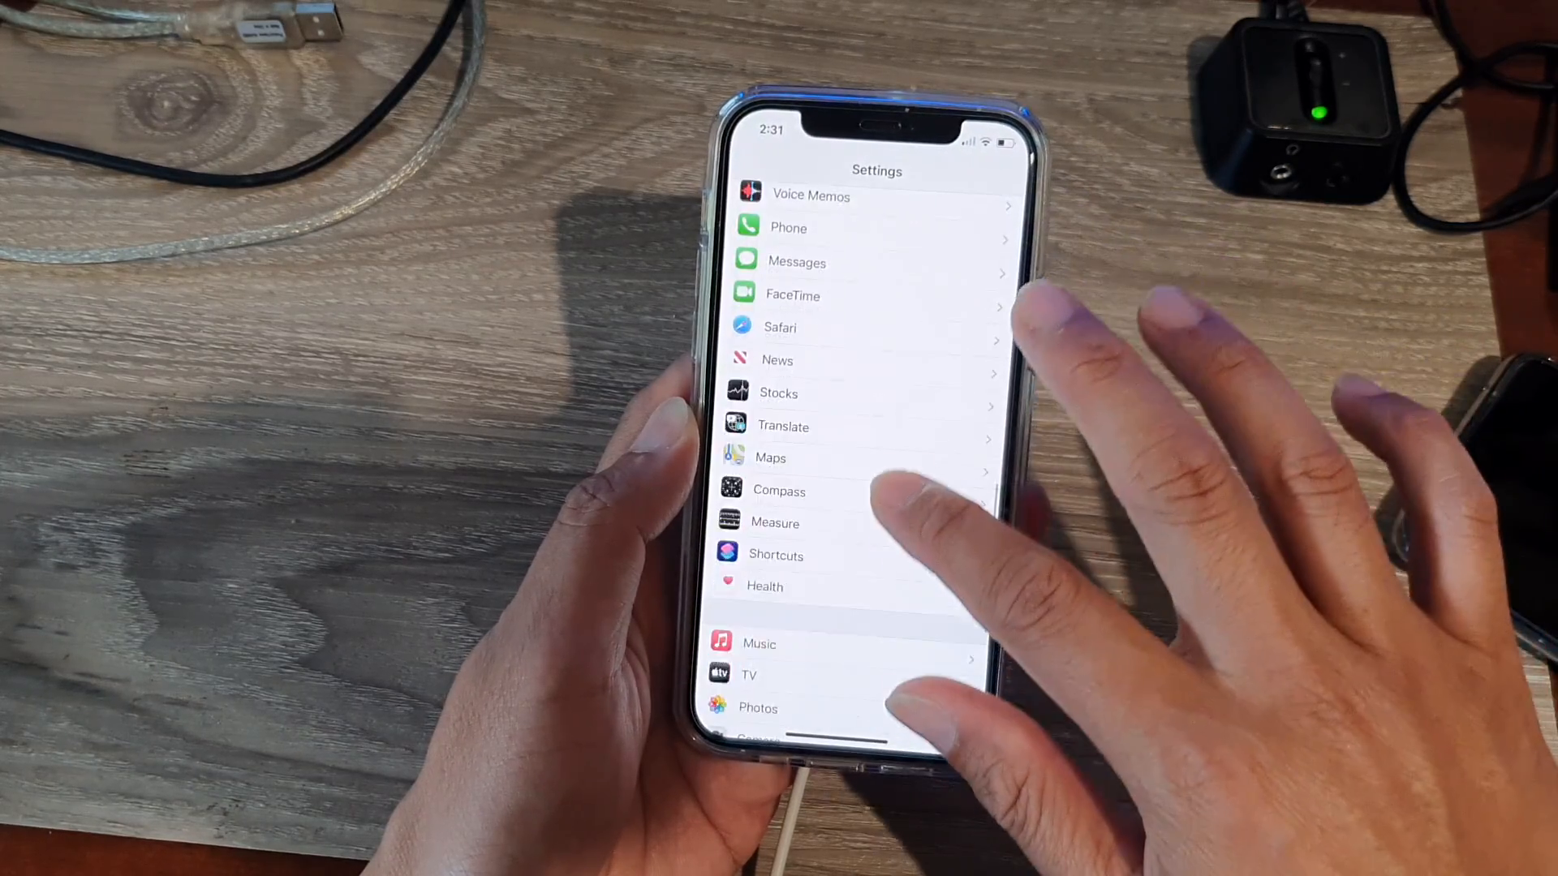
{"action": "left_click", "coordinate": [757, 708]}
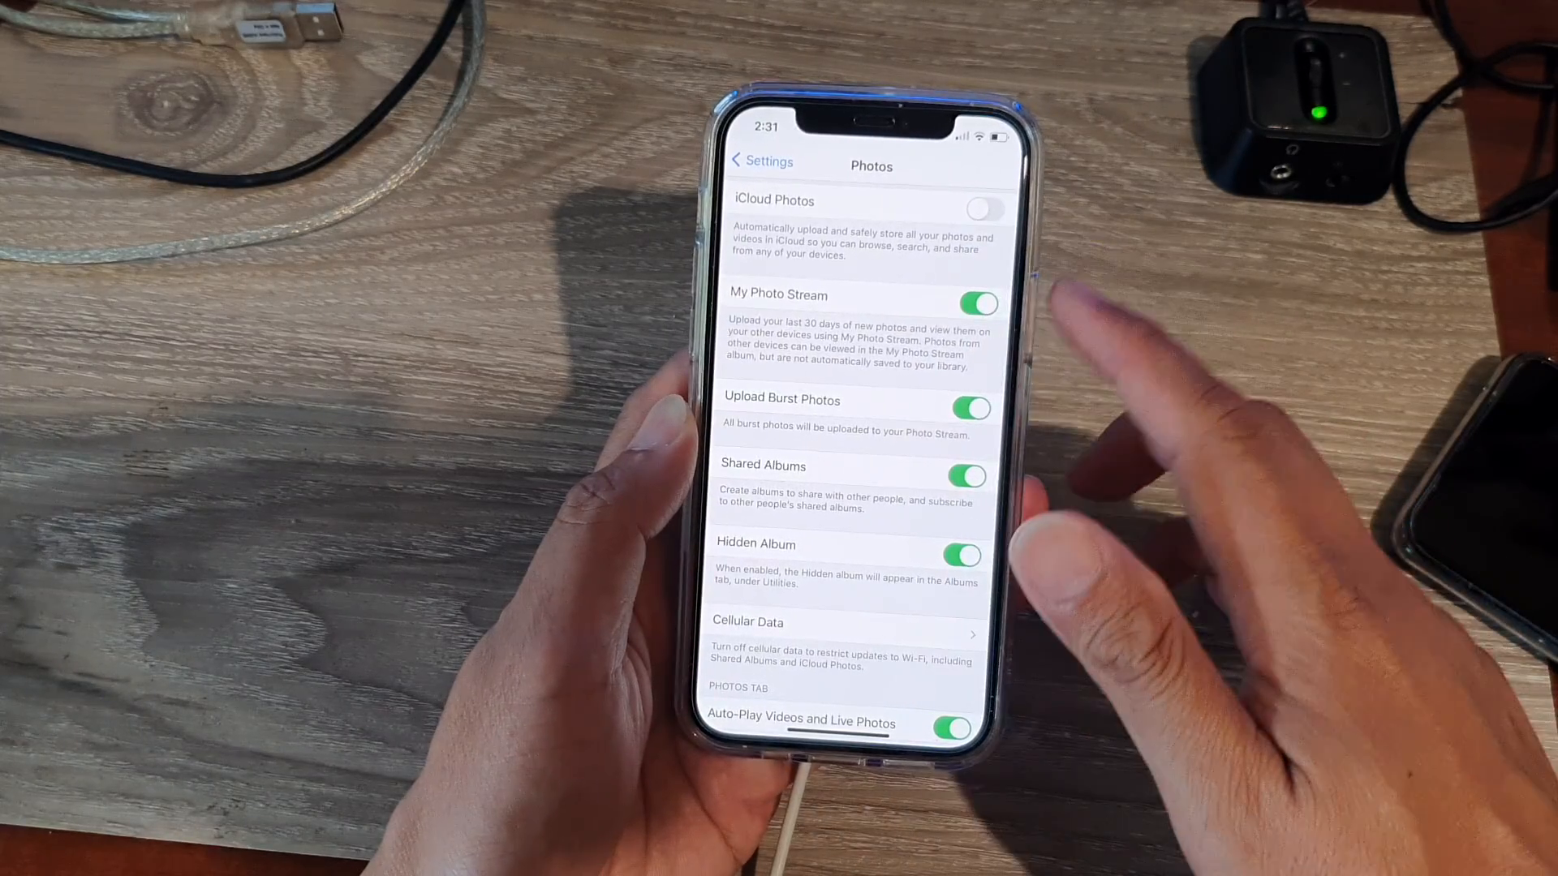
Step: Turn off My Photo Stream and Shared Albums, then choose Keep Originals for Mac/PC transfers
{"action": "left_click", "coordinate": [975, 303]}
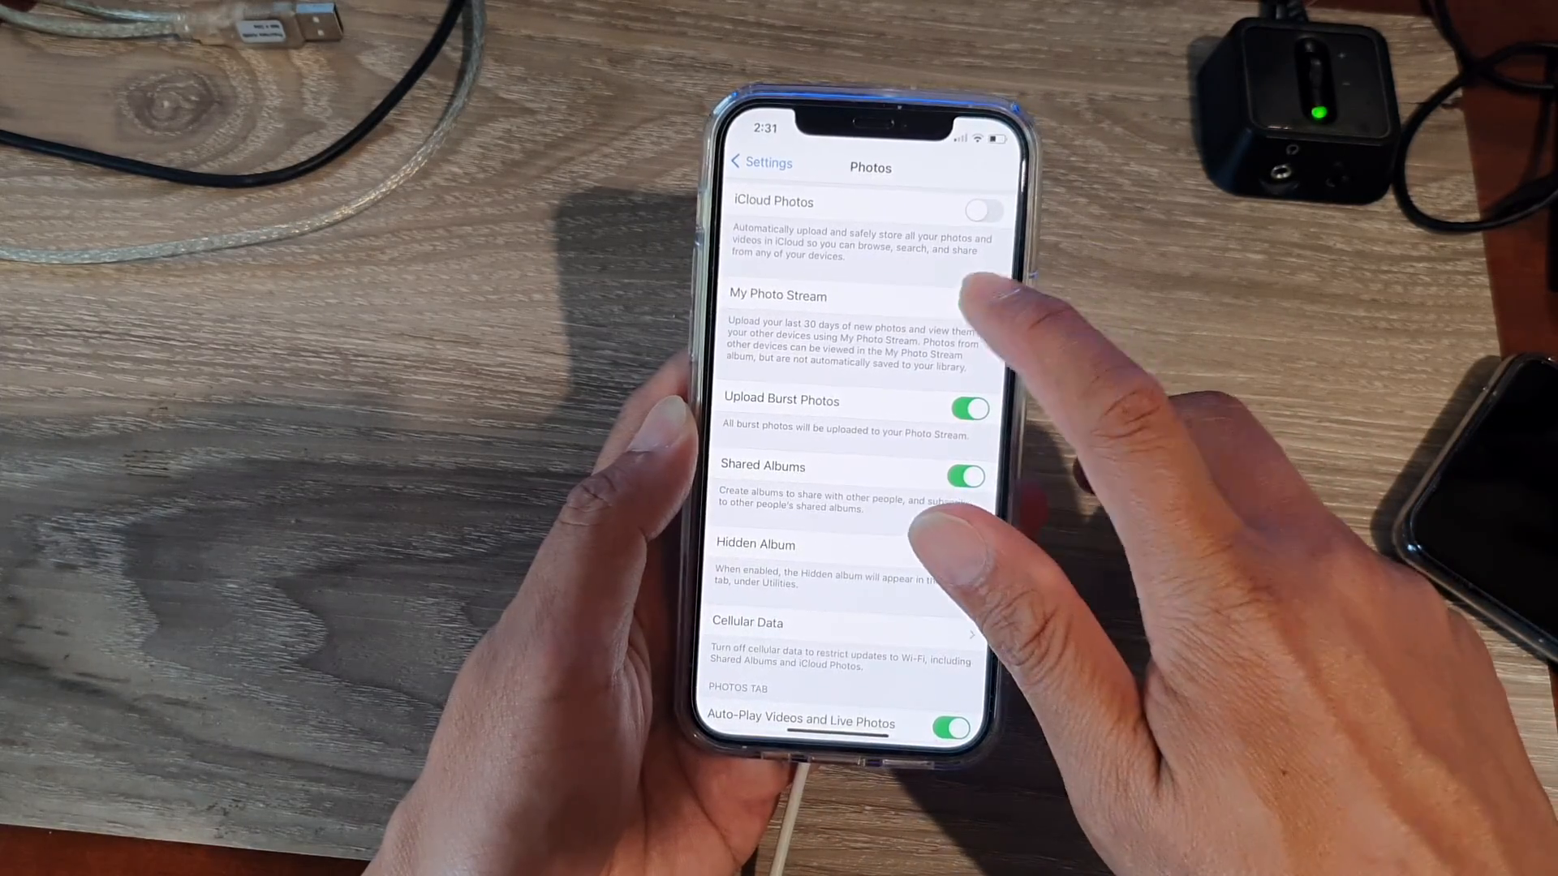
{"action": "left_click", "coordinate": [969, 477]}
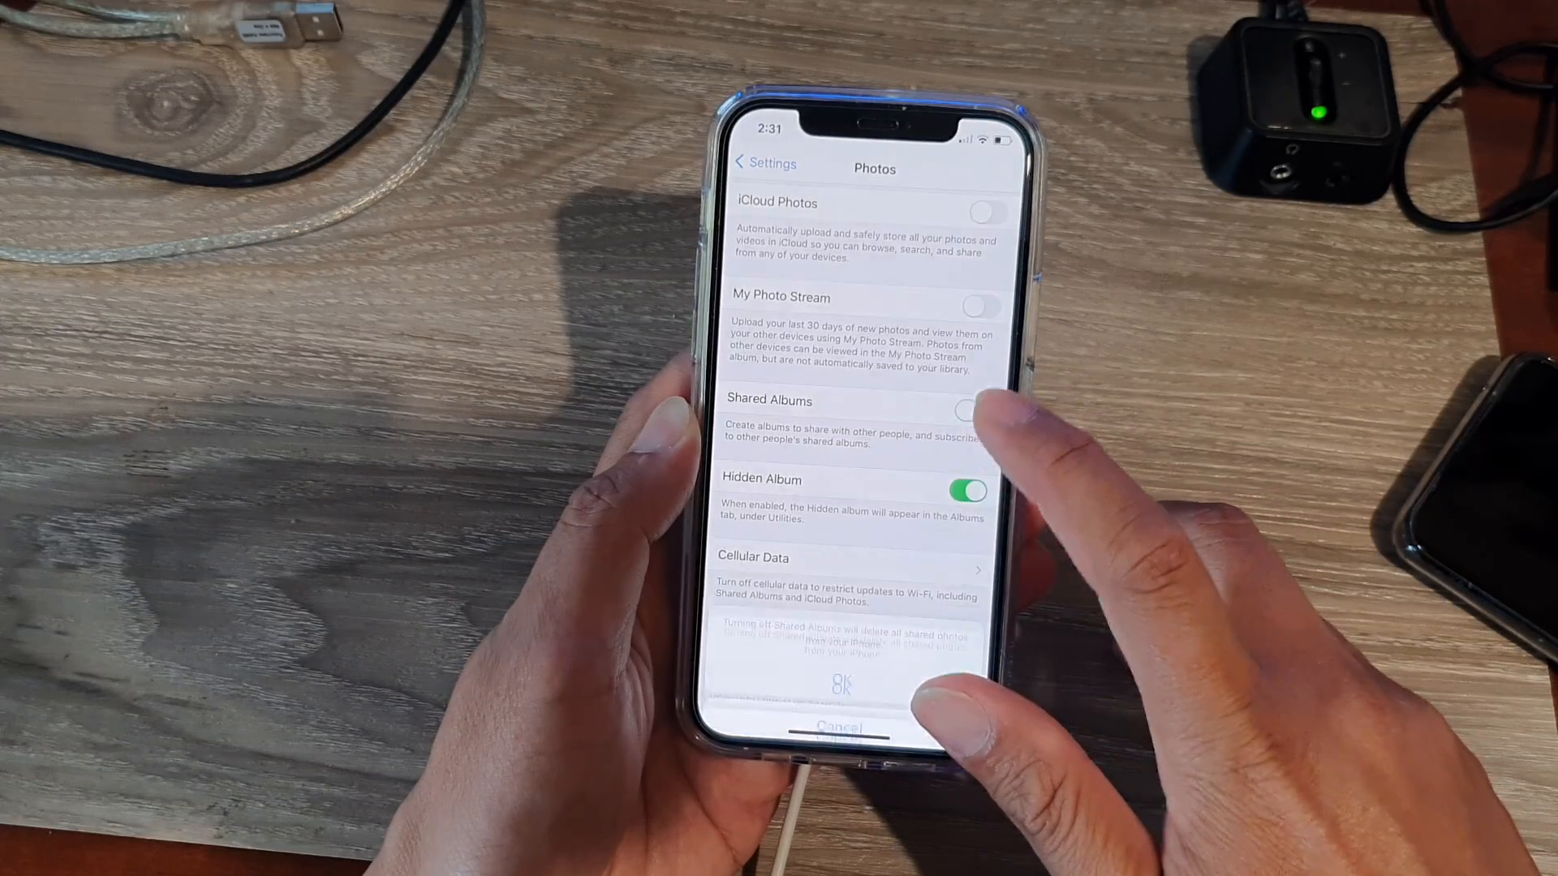
{"action": "left_click", "coordinate": [841, 682]}
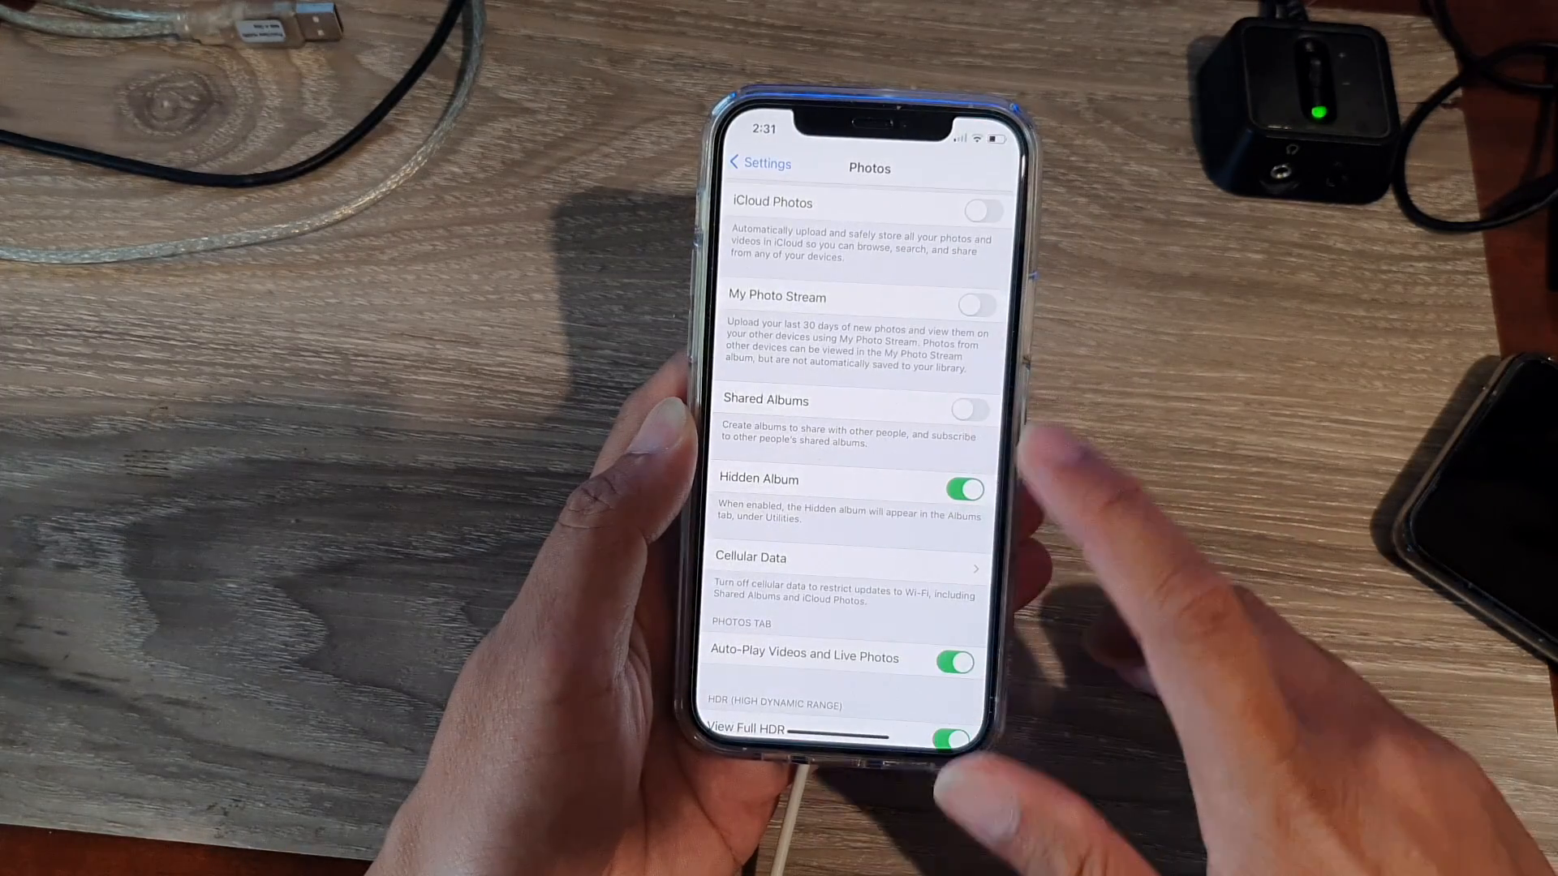
{"action": "scroll", "scroll_direction": "down", "scroll_amount": 3}
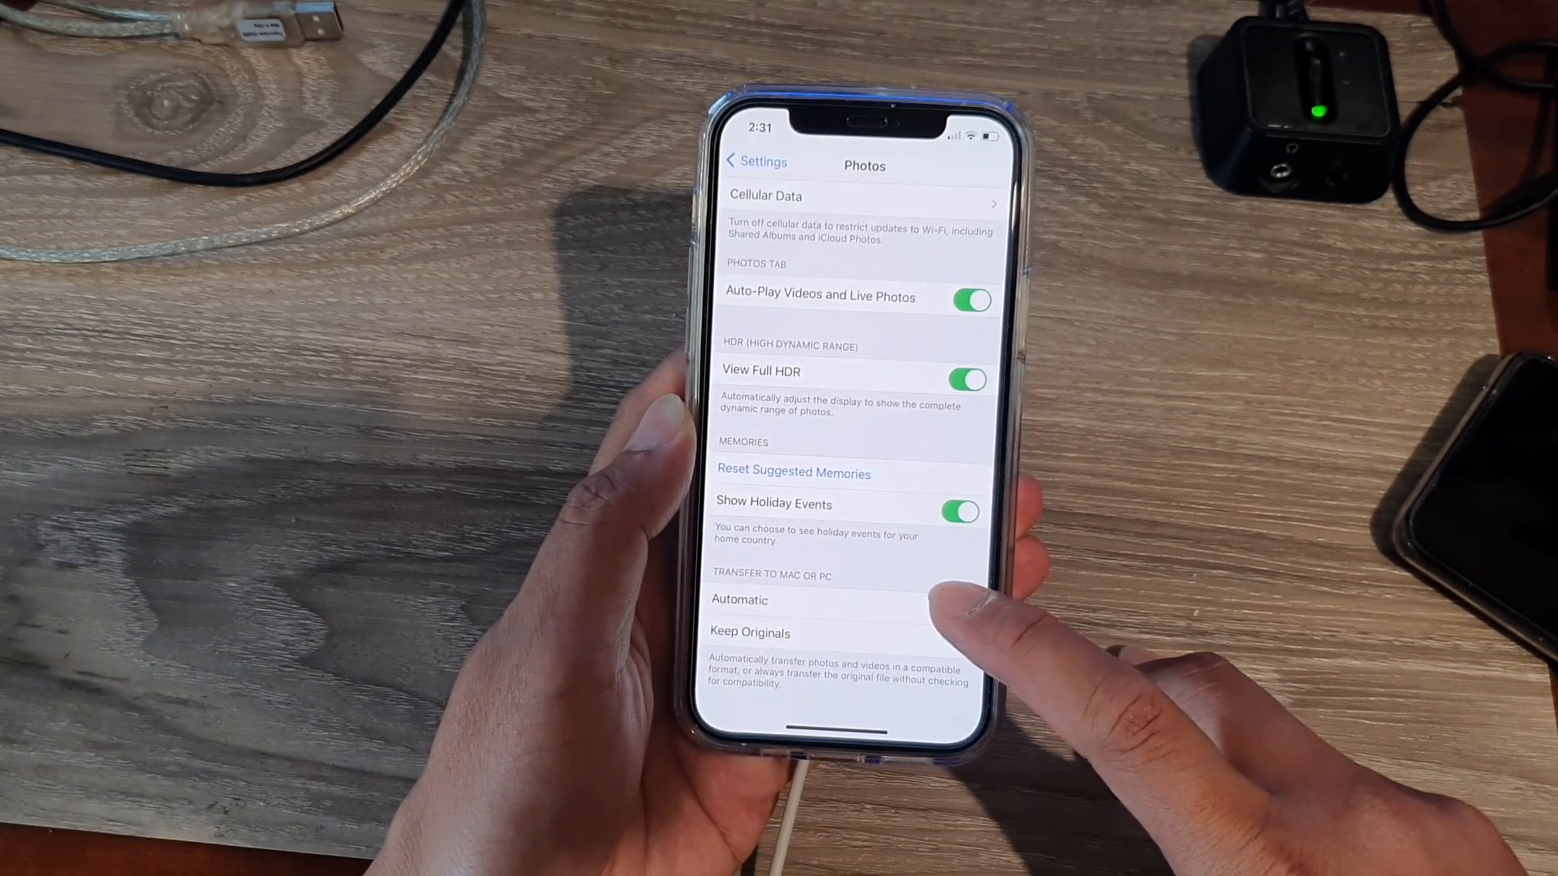
{"action": "left_click", "coordinate": [749, 633]}
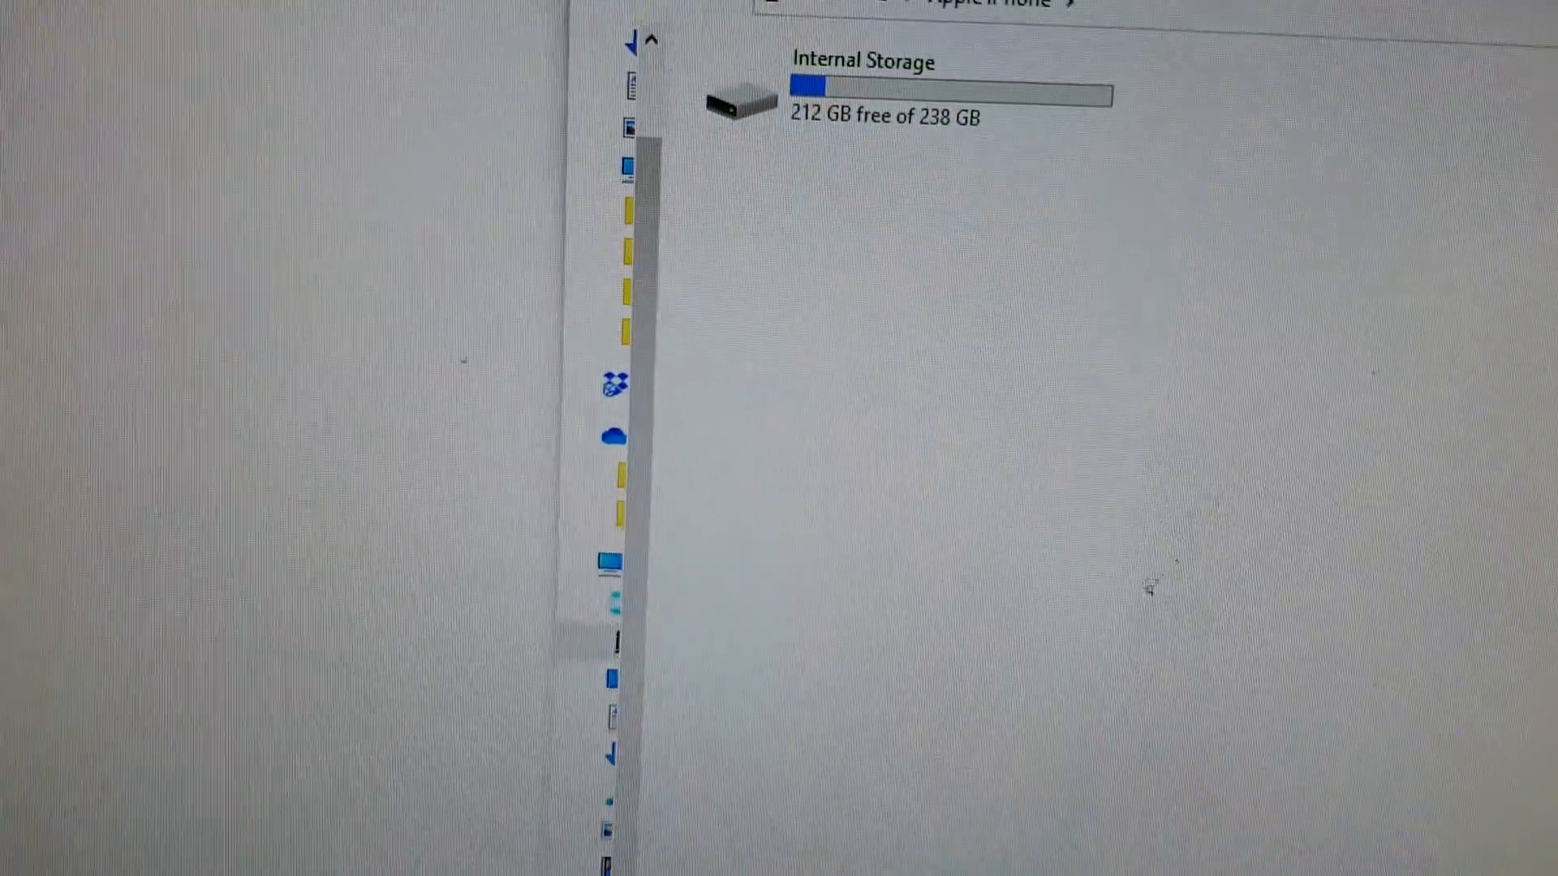
Step: Browse the iPhone's Internal Storage down to DCIM/100APPLE and scroll through its videos
{"action": "left_click", "coordinate": [805, 263]}
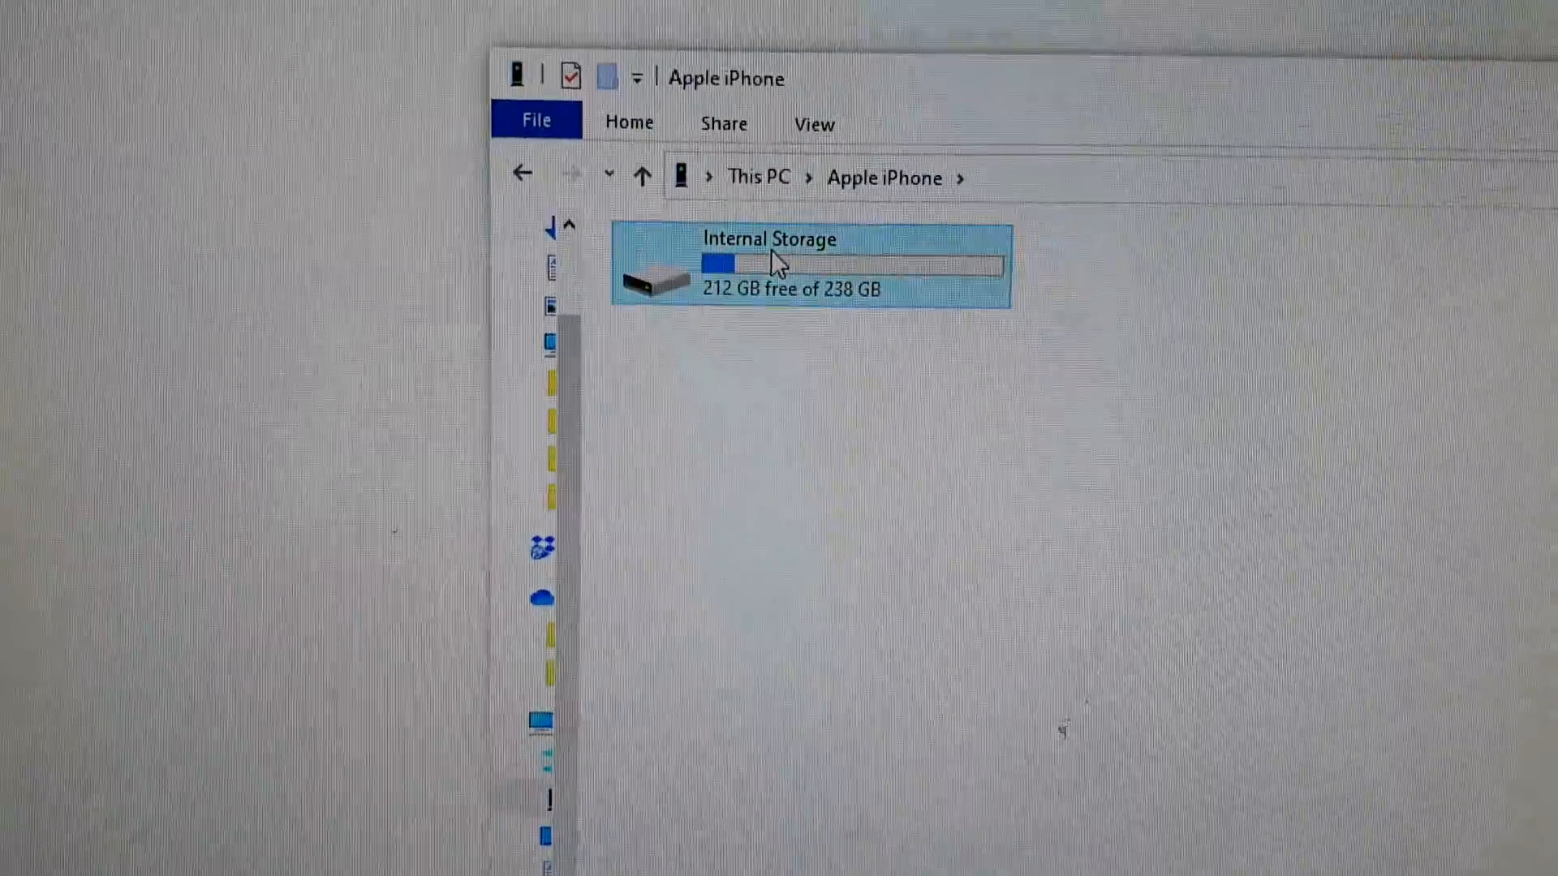
{"action": "double_click", "coordinate": [770, 263]}
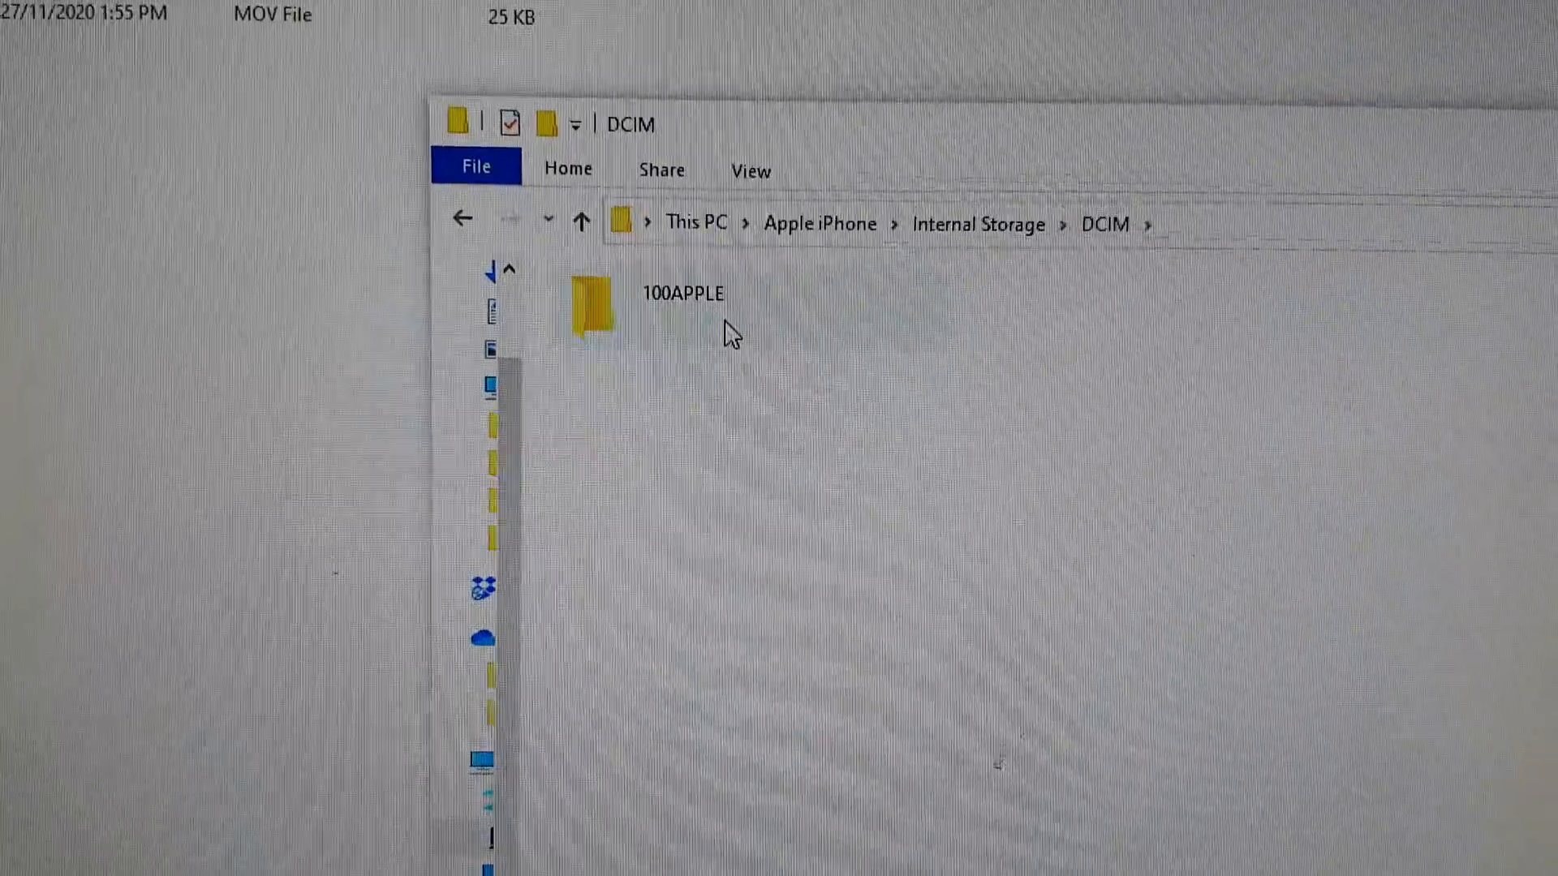
{"action": "double_click", "coordinate": [593, 305]}
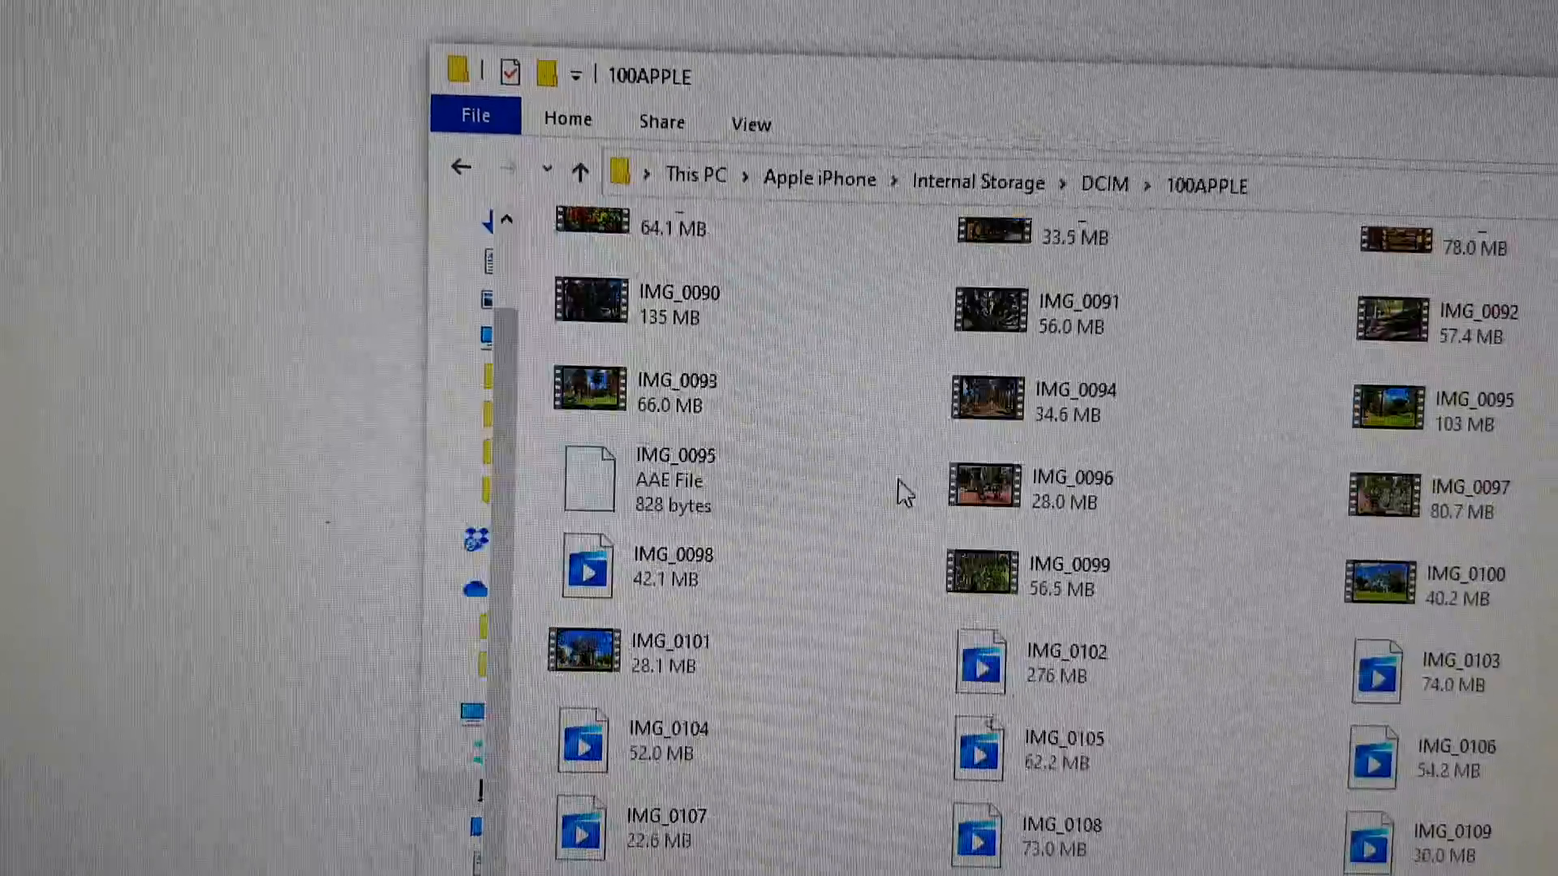
{"action": "scroll", "scroll_direction": "down", "scroll_amount": 3}
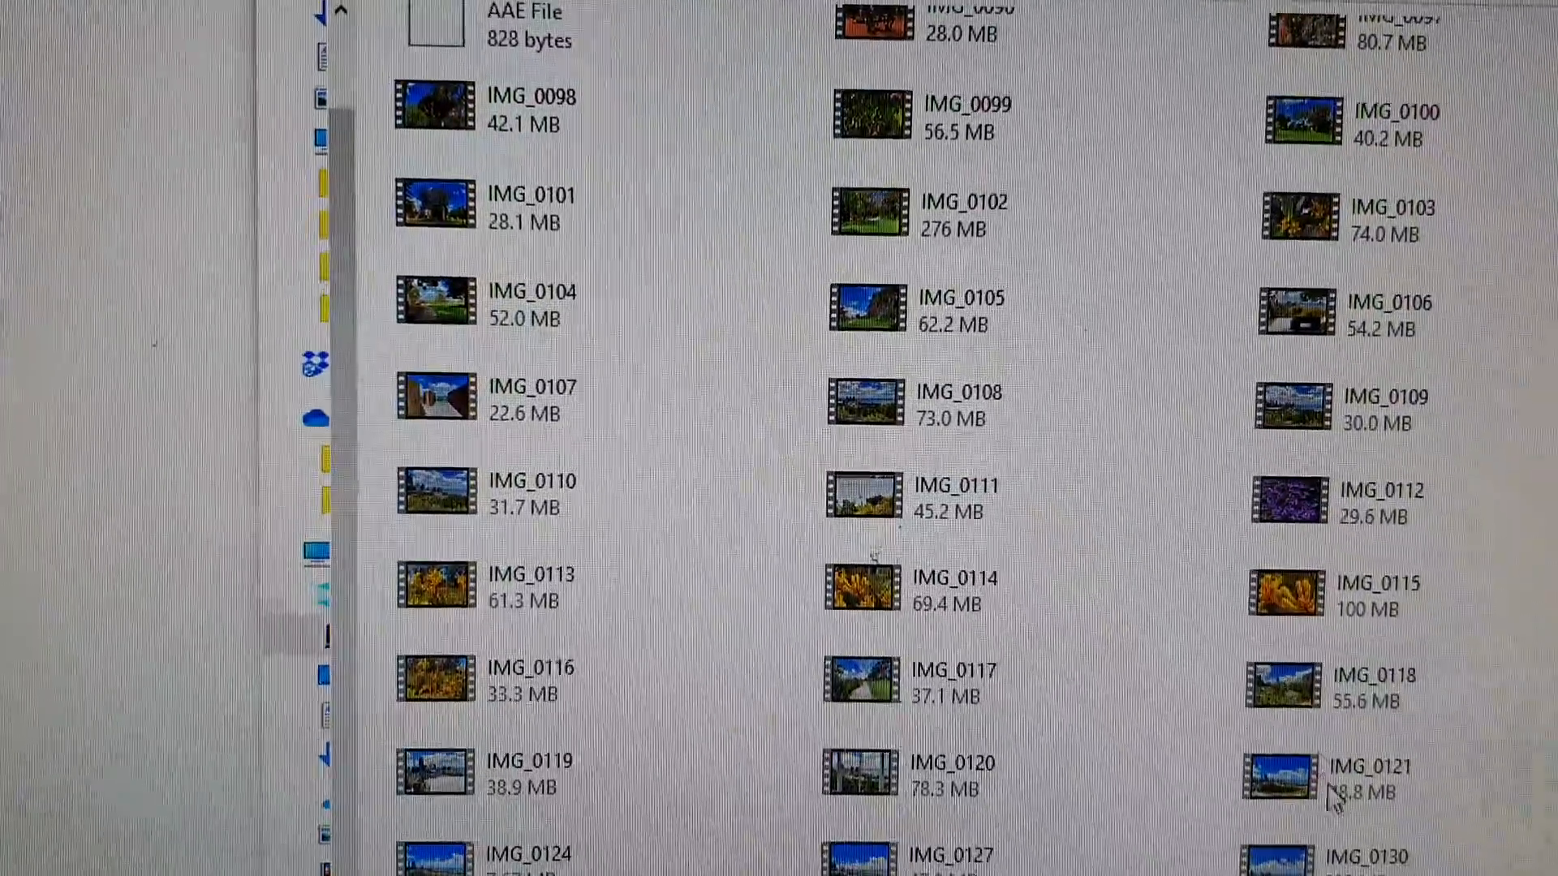
{"action": "scroll", "scroll_direction": "down", "scroll_amount": 3}
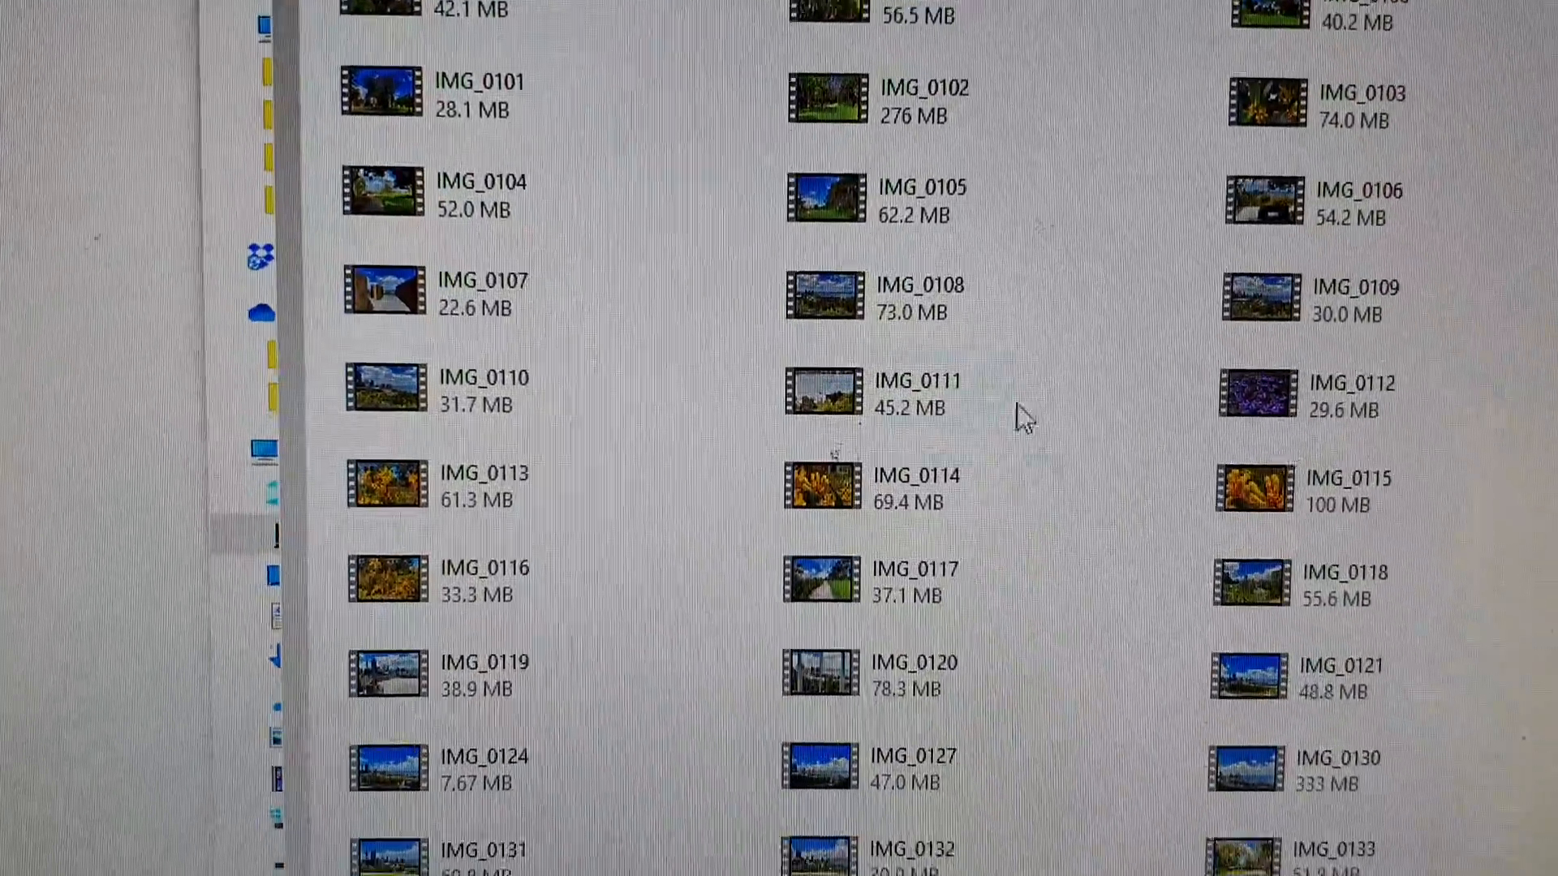
{"action": "scroll", "scroll_direction": "down", "scroll_amount": 3}
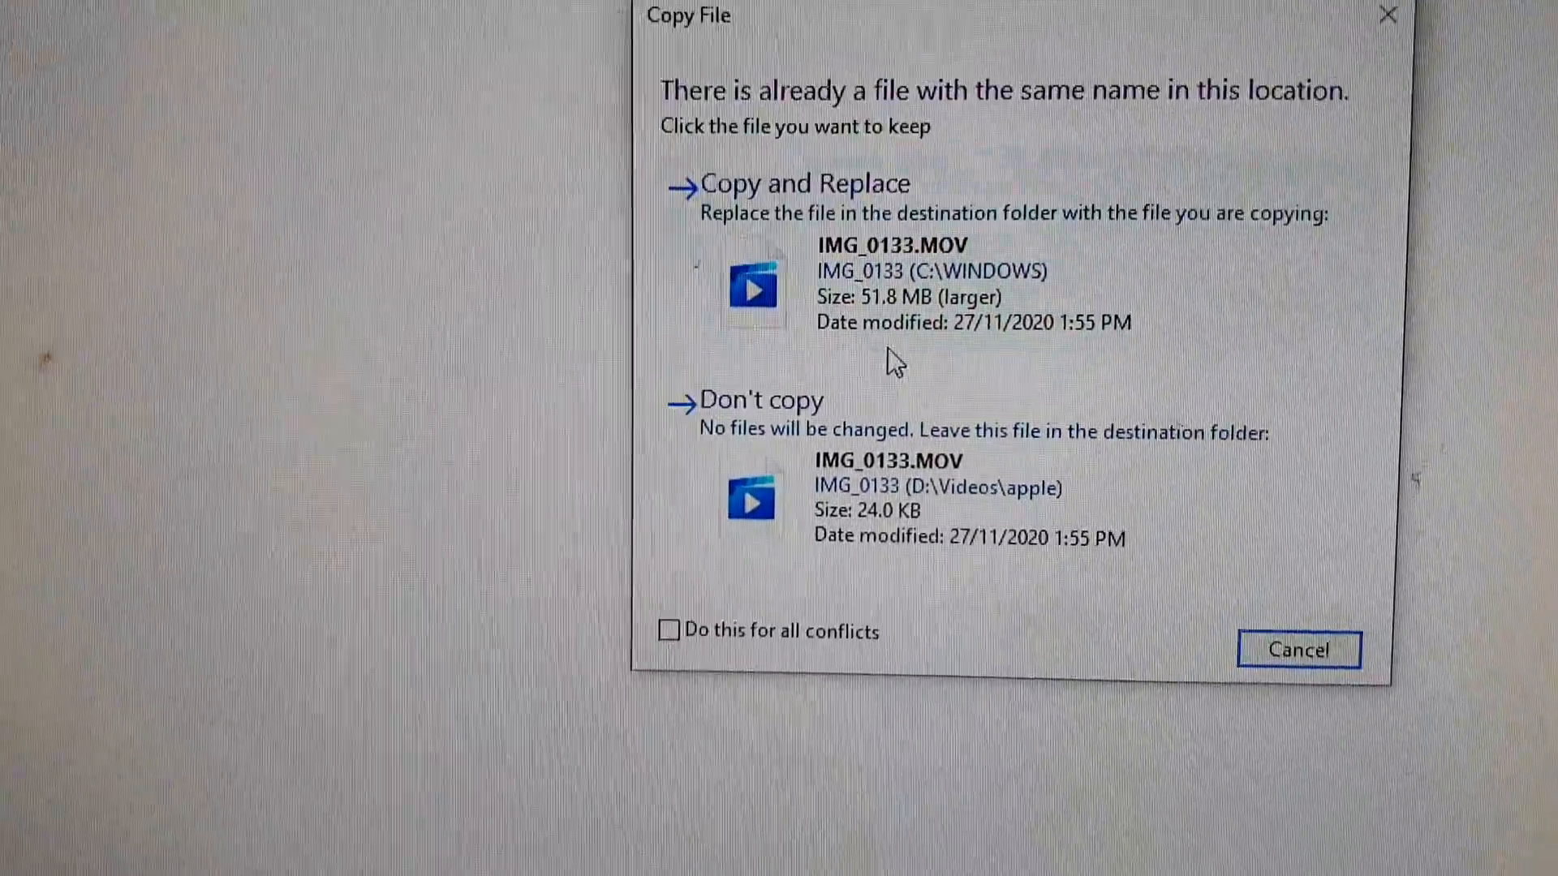
Step: Overwrite the tiny IMG_0133.MOV in D:\Videos\apple using Copy and Replace
{"action": "left_click", "coordinate": [804, 185]}
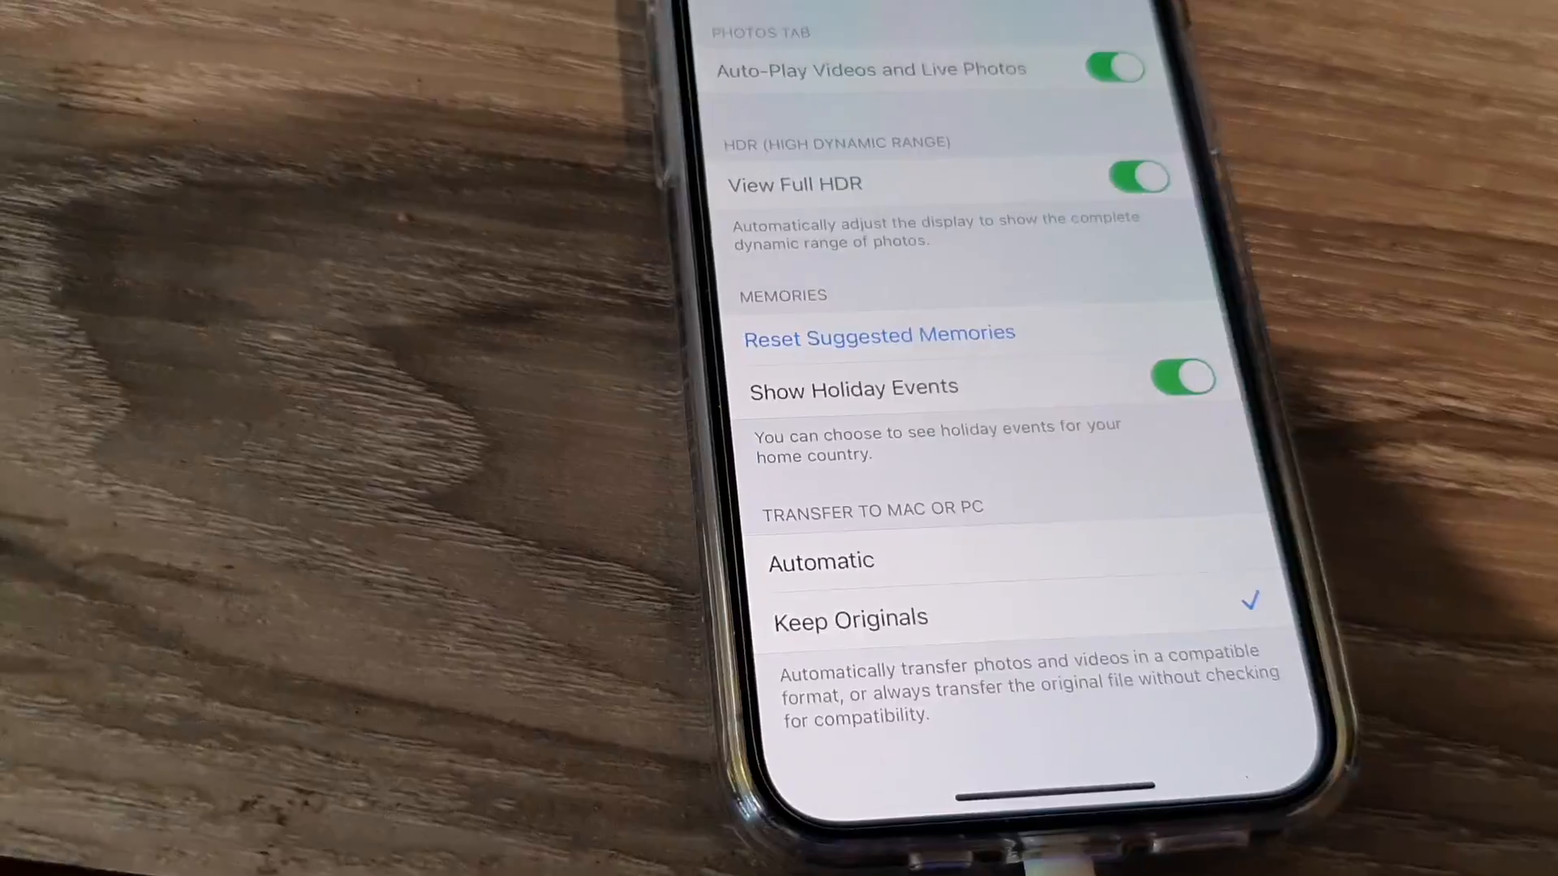
Step: Select Keep Originals under Transfer to Mac or PC in Photos settings
{"action": "left_click", "coordinate": [994, 562]}
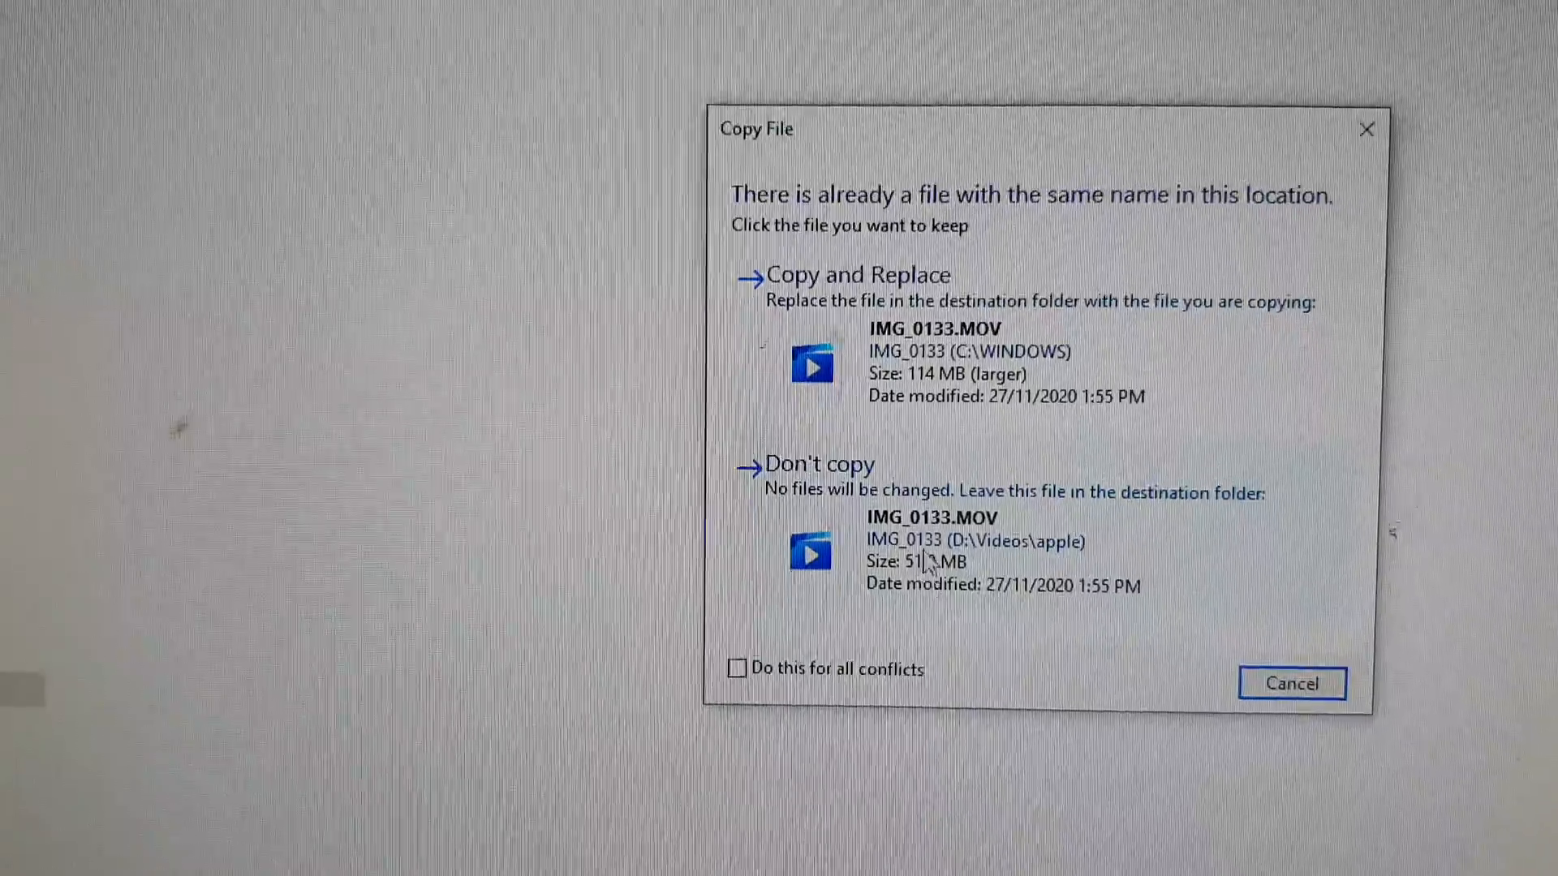
Step: Overwrite the 51 MB IMG_0133.MOV with the phone's 114 MB original
{"action": "left_click", "coordinate": [857, 275]}
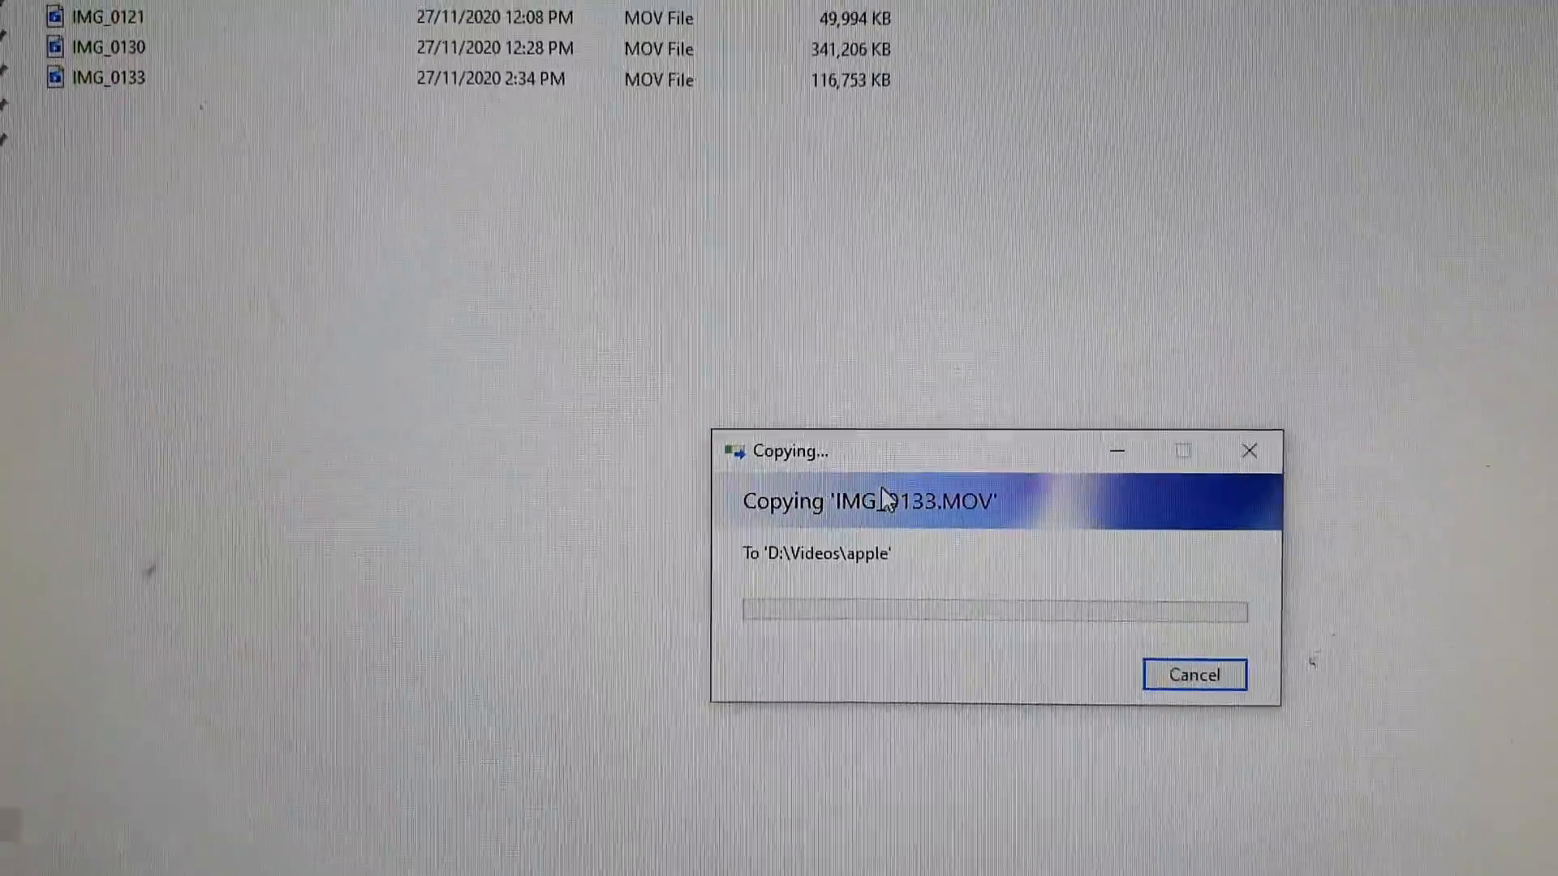